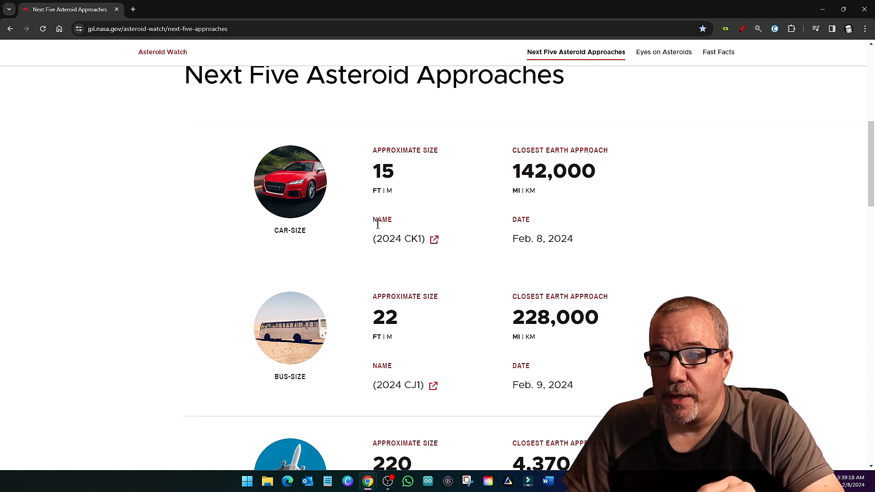
mouse_move(837, 196)
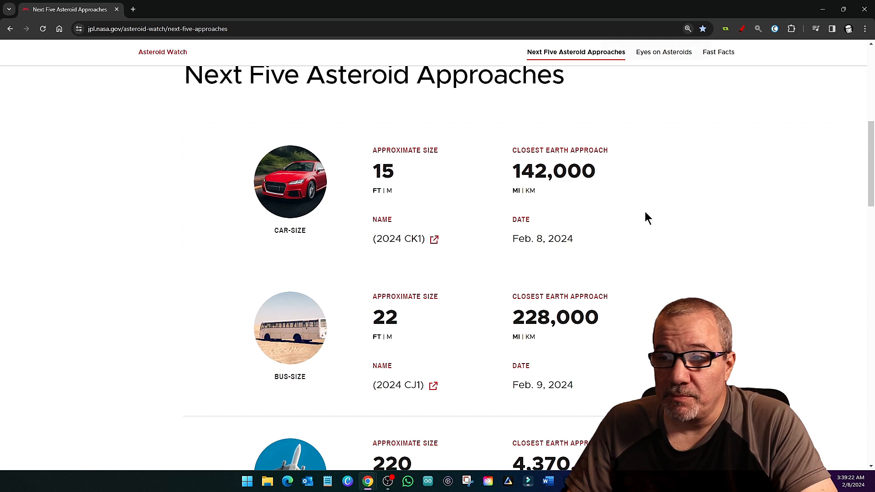
Scroll through the Next Five Asteroid Approaches list to the 2024 CK1 and 2024 CJ1 entries and back to the top
scroll("up", 3)
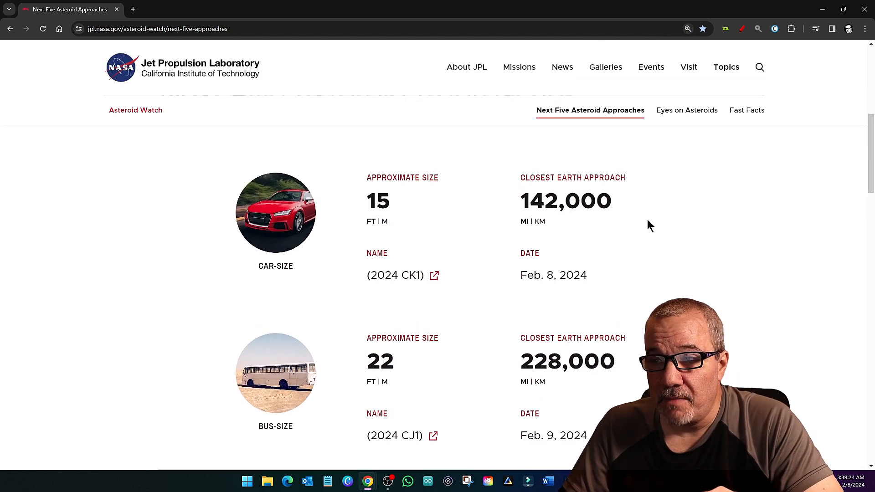
mouse_move(572, 207)
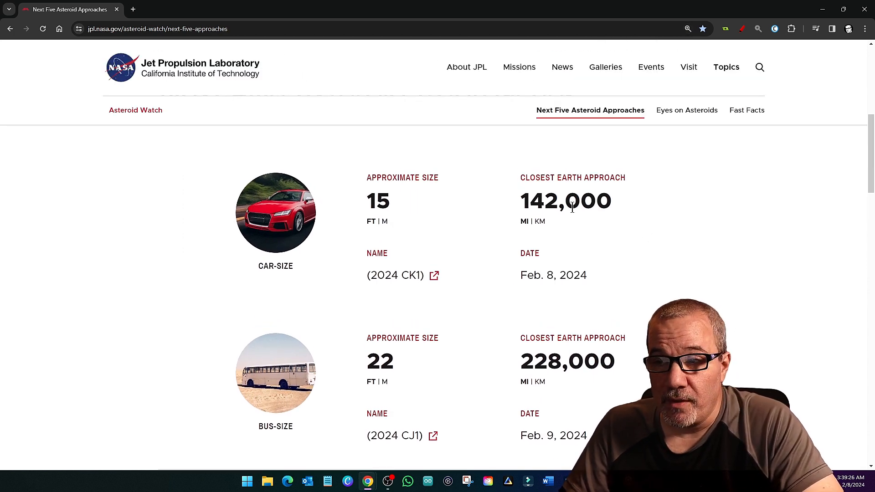
scroll("down", 3)
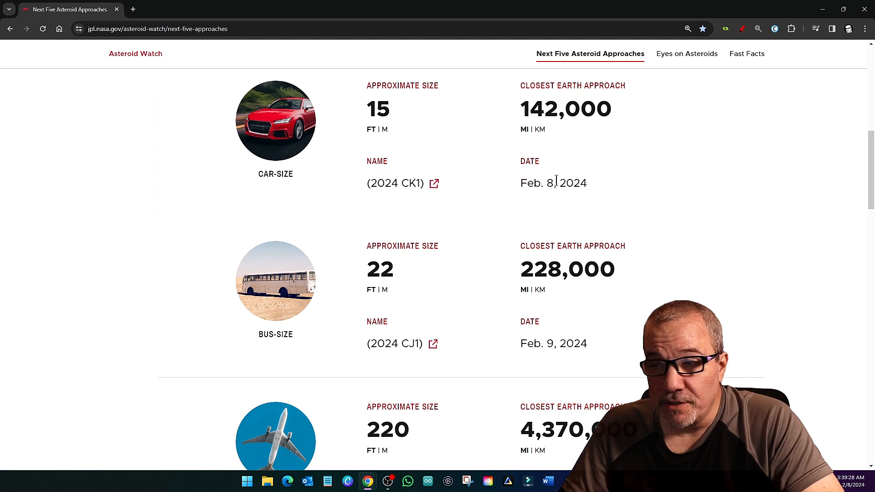
mouse_move(559, 207)
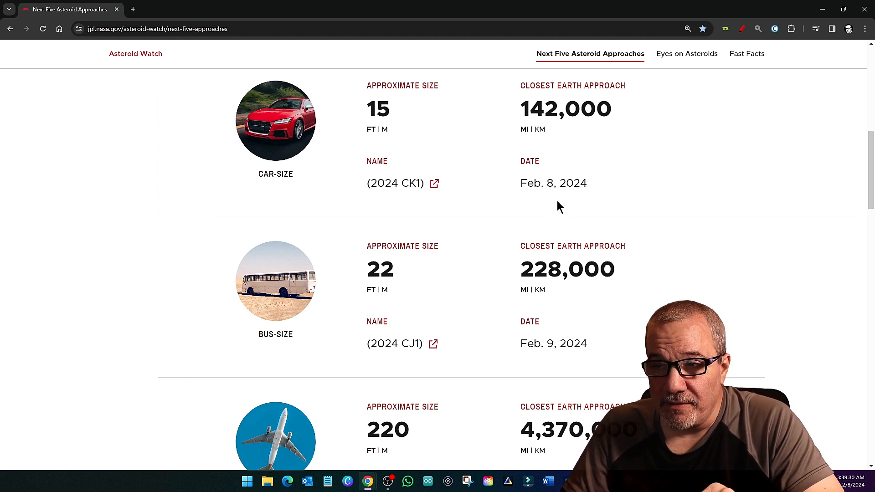
mouse_move(299, 258)
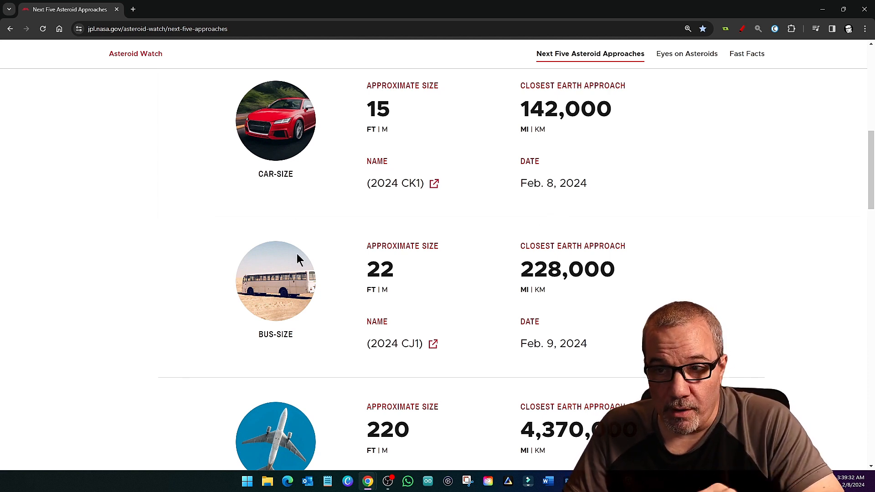
scroll("down", 3)
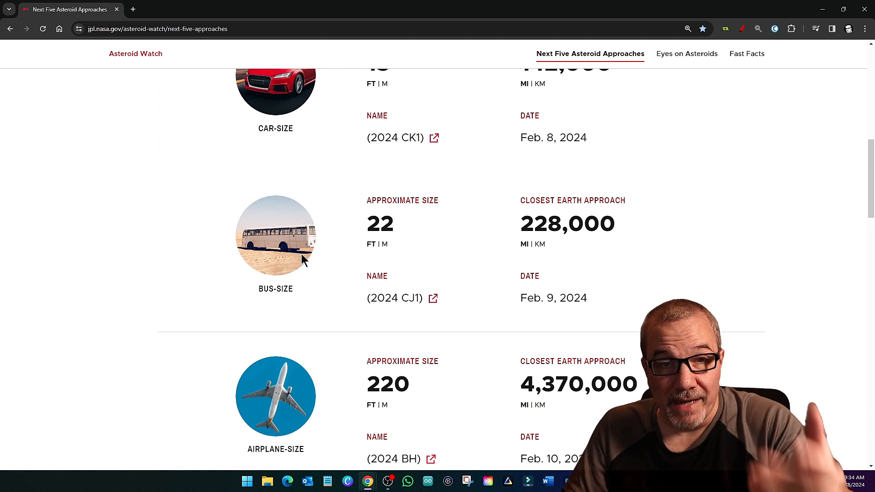
mouse_move(299, 272)
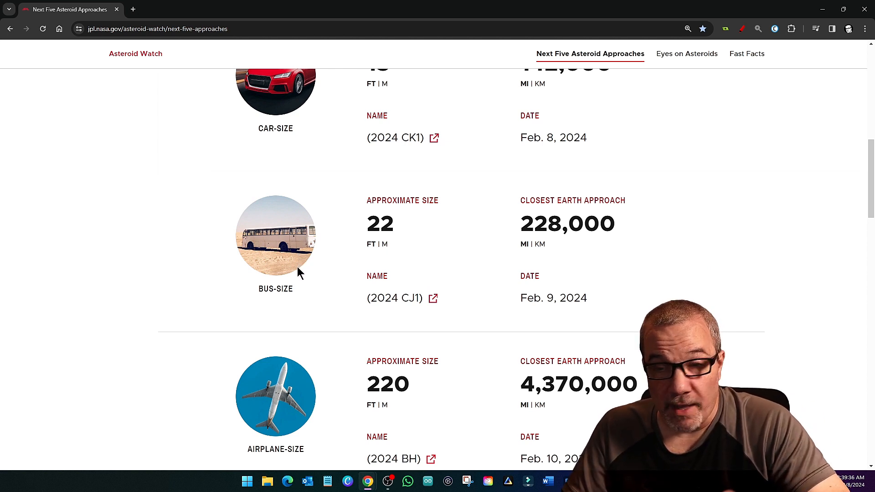
mouse_move(412, 273)
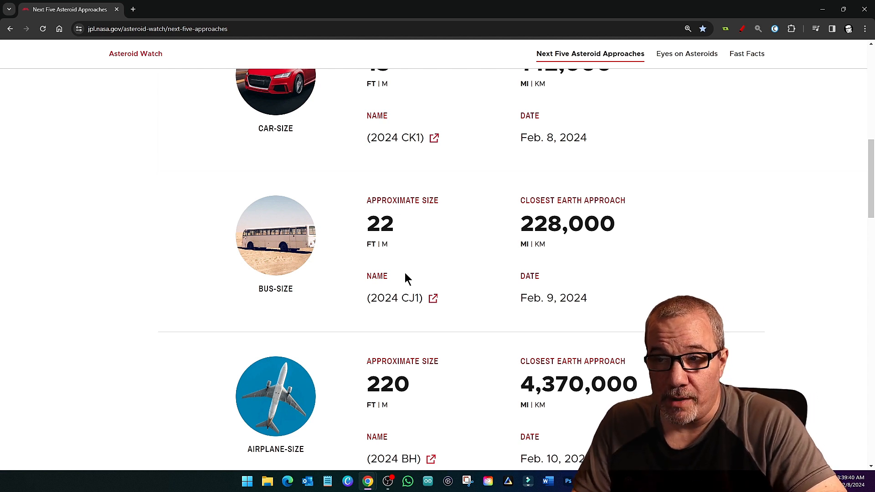
mouse_move(561, 258)
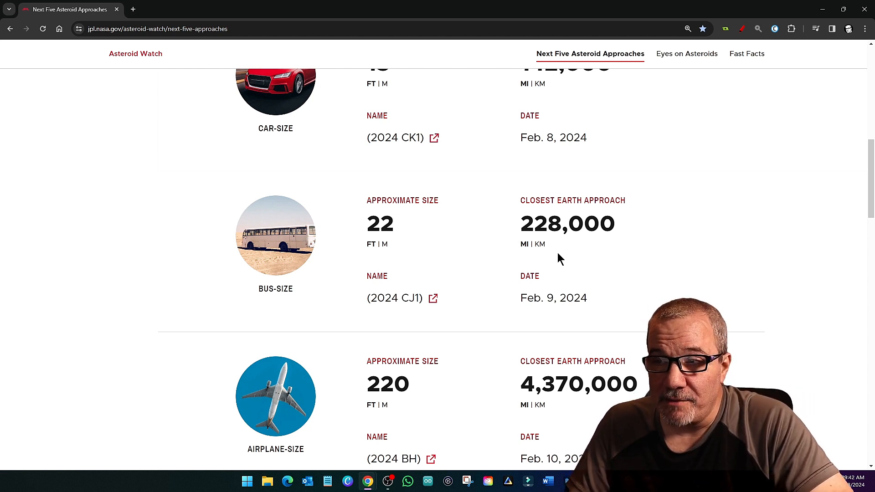
mouse_move(538, 243)
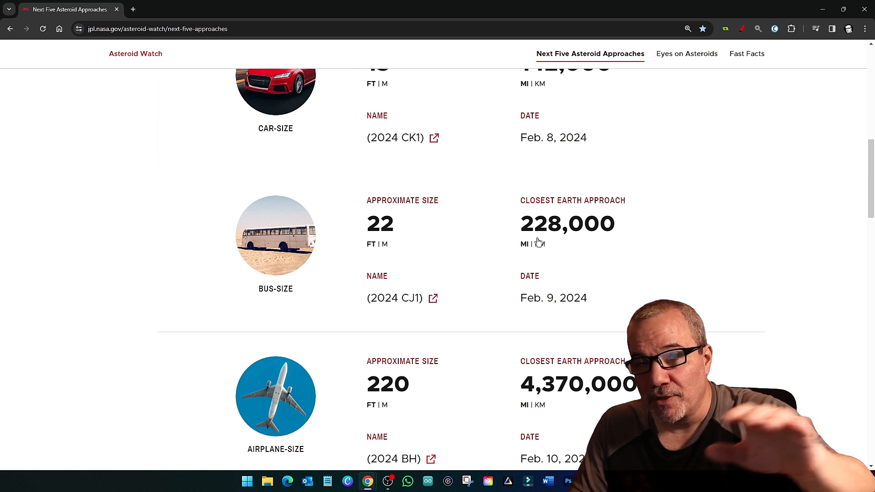
mouse_move(669, 250)
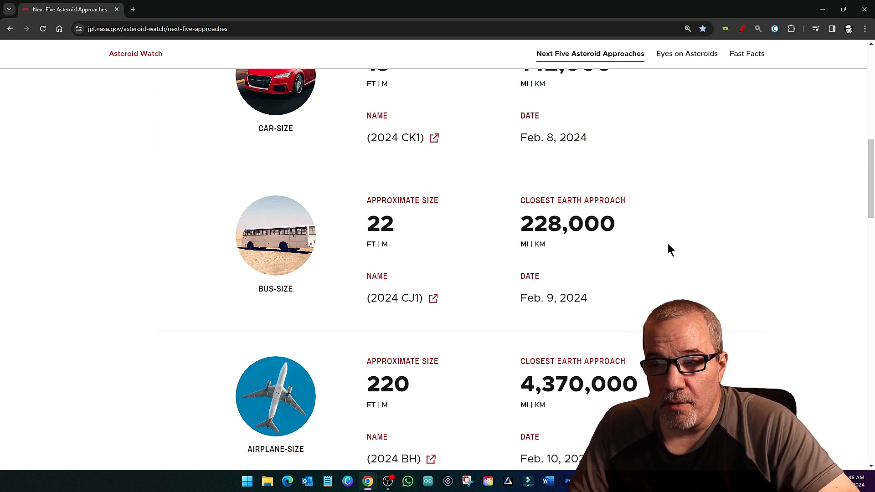
mouse_move(669, 261)
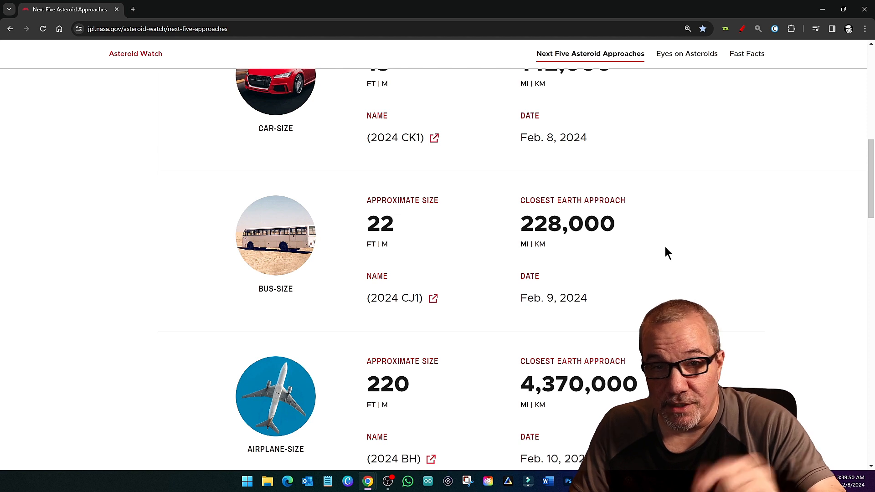
mouse_move(651, 256)
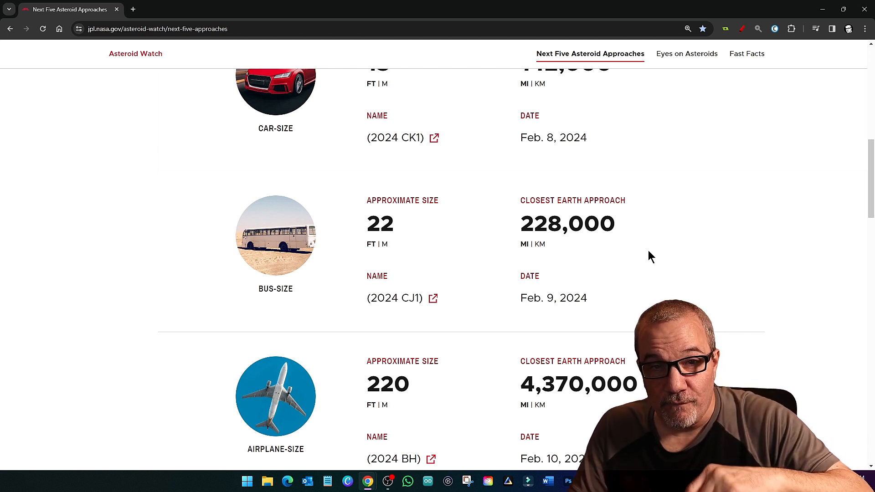
mouse_move(640, 256)
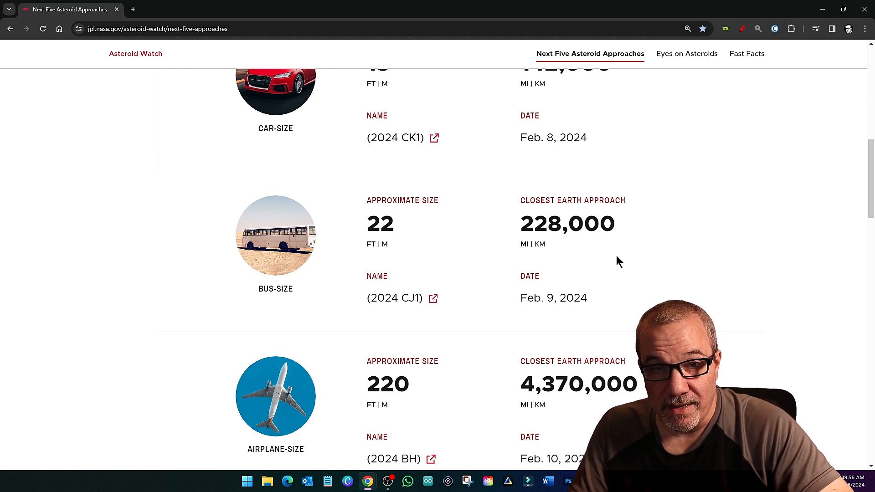
scroll("down", 3)
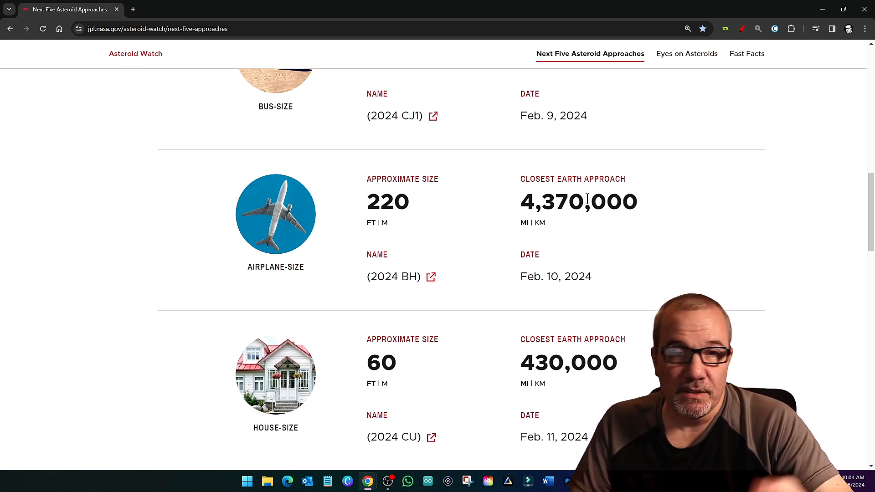
mouse_move(470, 243)
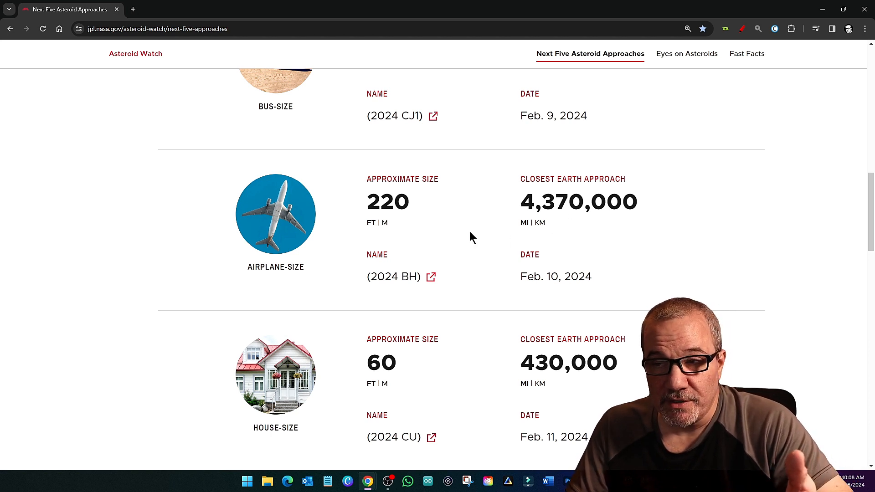
scroll("down", 3)
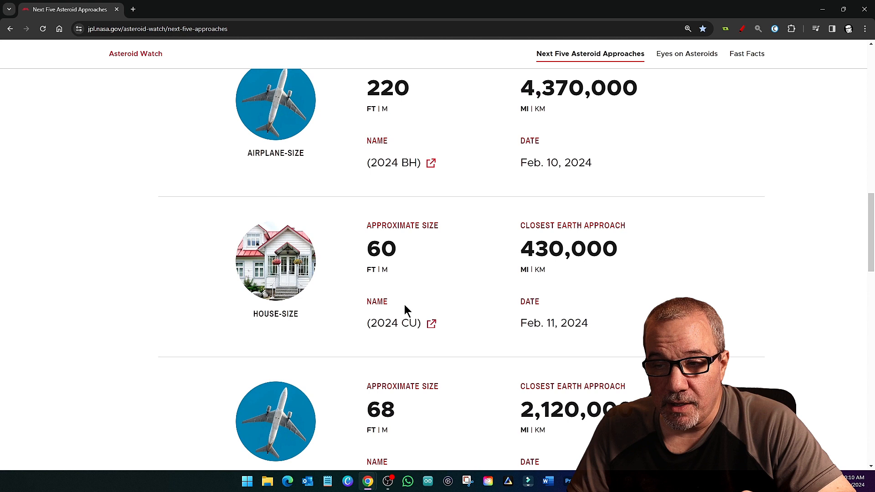
scroll("down", 3)
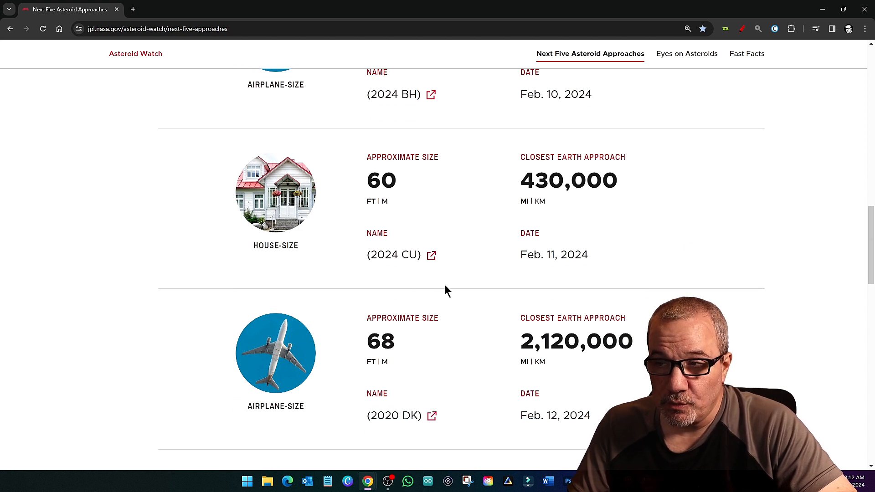
mouse_move(544, 202)
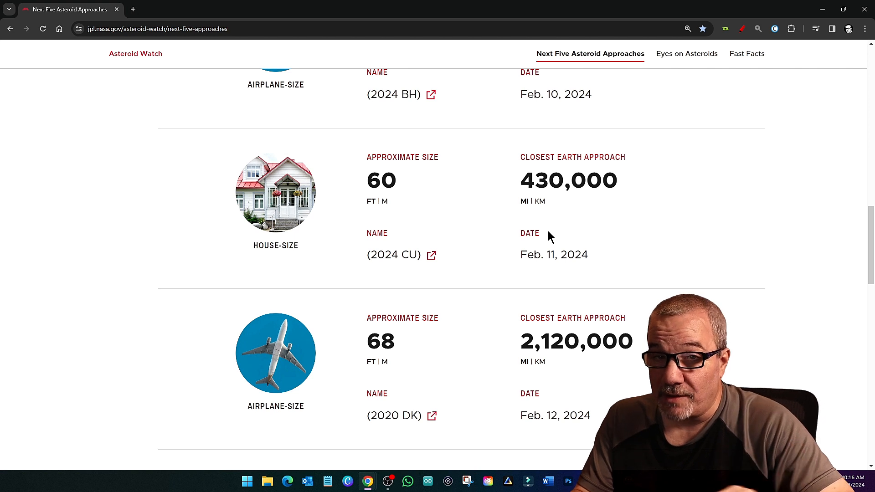
mouse_move(435, 231)
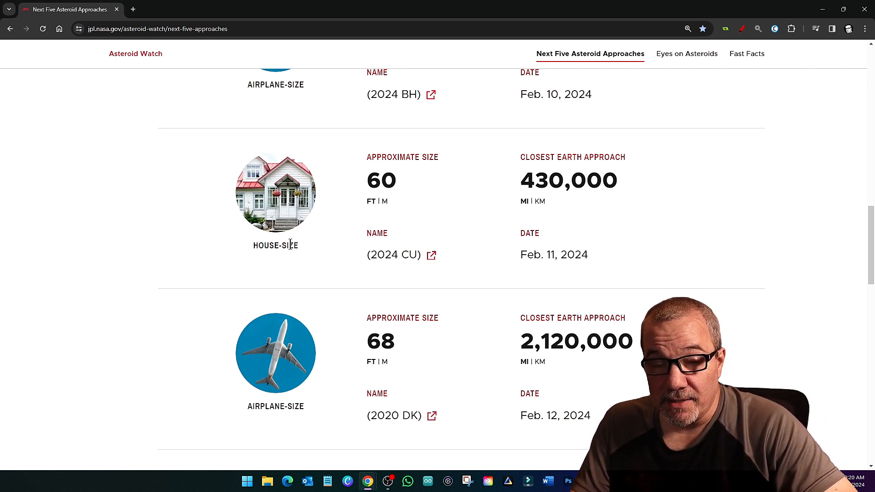
mouse_move(290, 264)
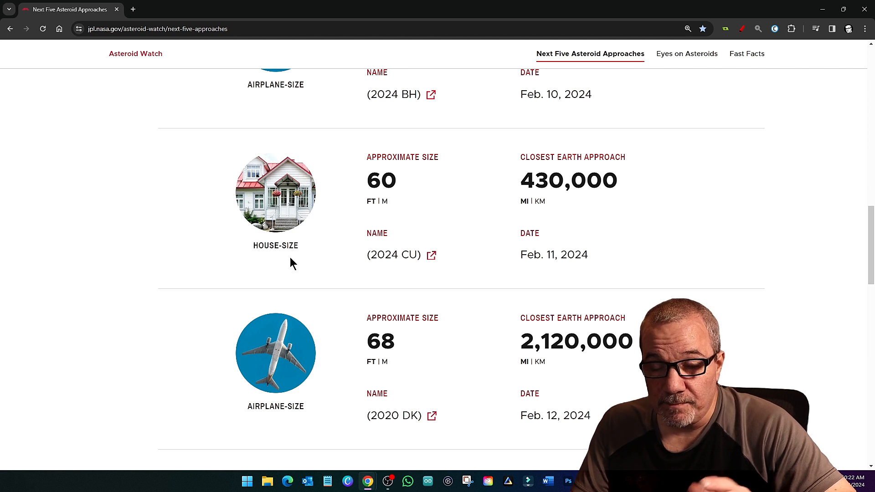
scroll("down", 3)
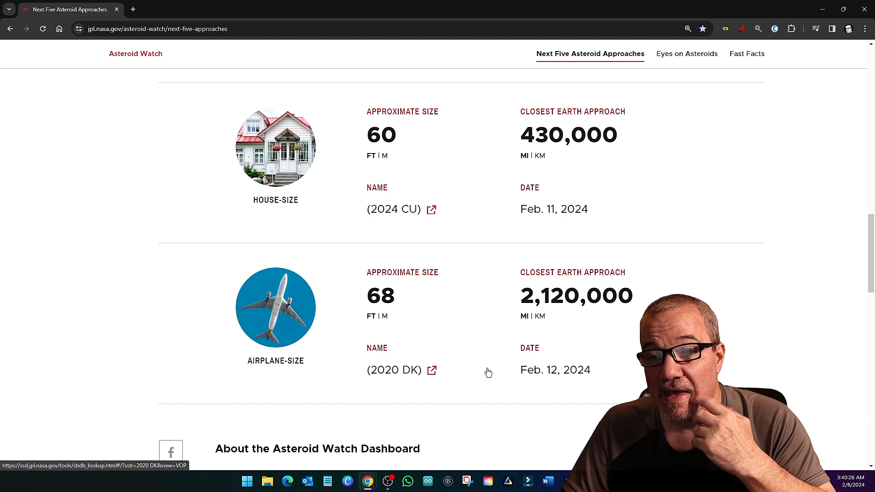
mouse_move(474, 355)
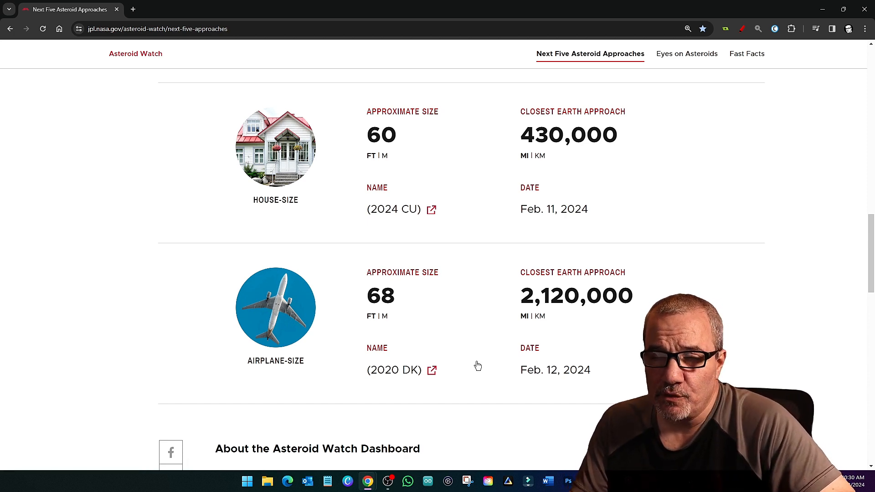
scroll("up", 3)
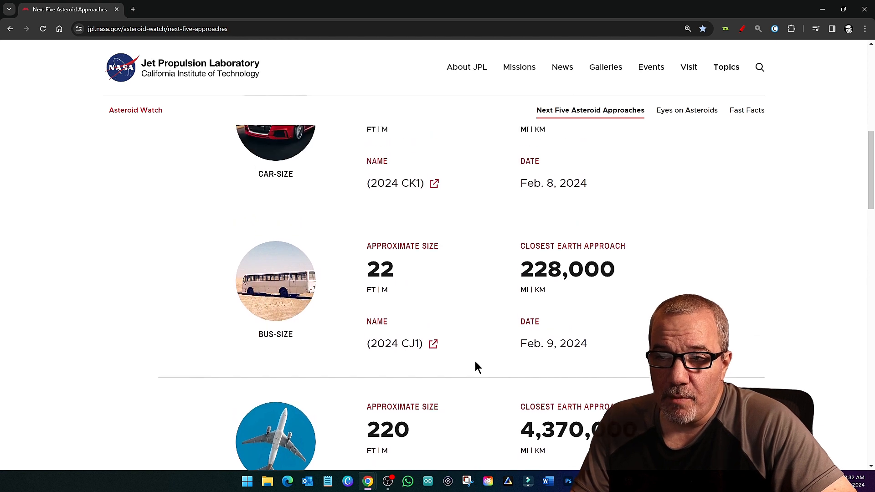
scroll("up", 3)
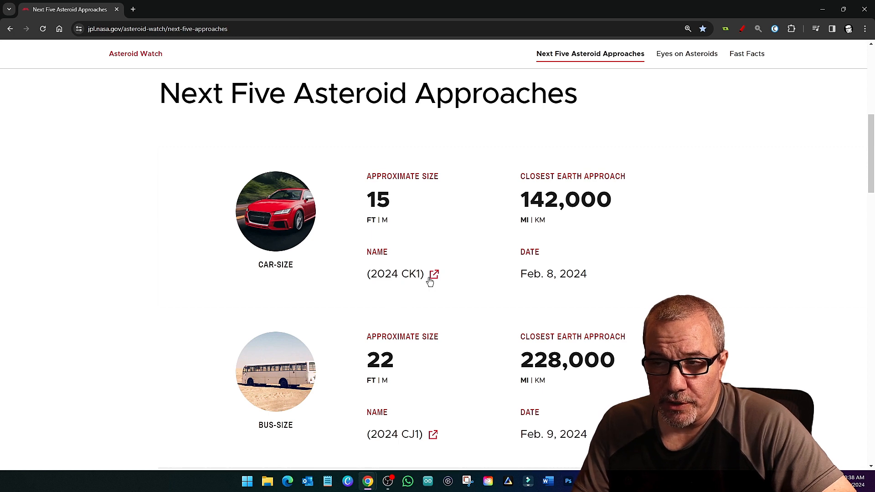
View 2024 CK1's Small-Body Database record down to its orbital elements and absolute magnitude
left_click(434, 273)
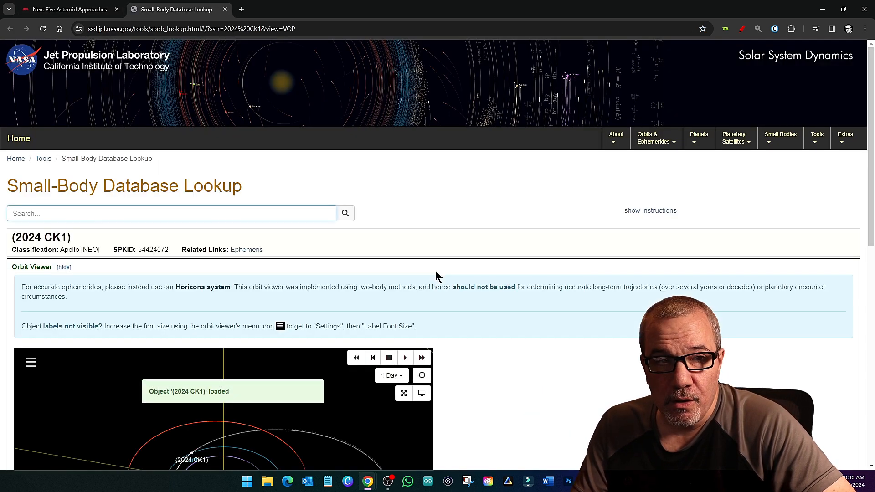
mouse_move(405, 235)
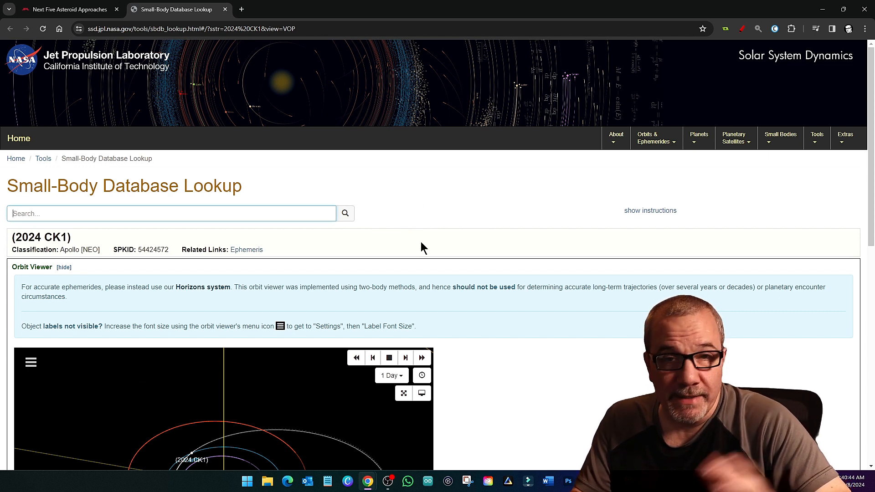
scroll("down", 3)
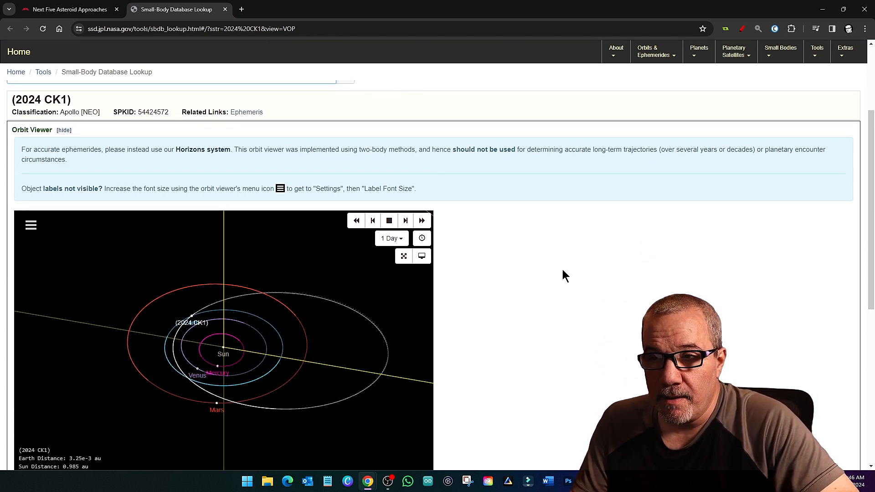
scroll("down", 3)
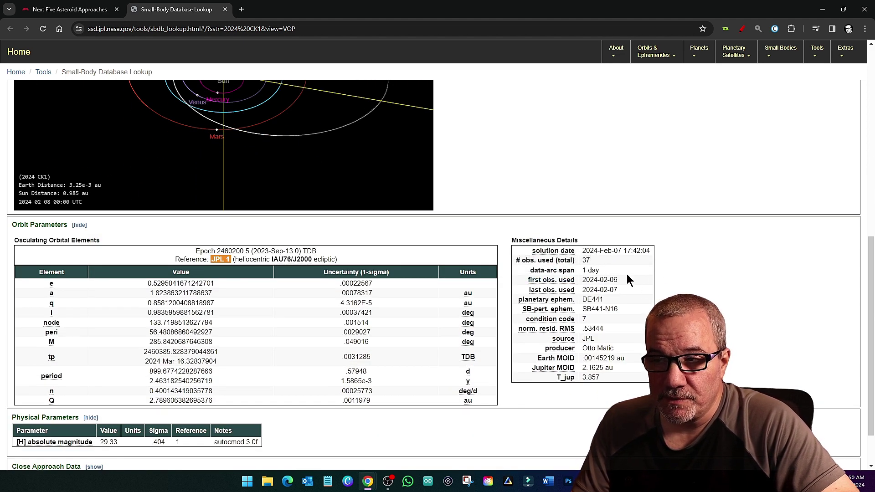
mouse_move(613, 299)
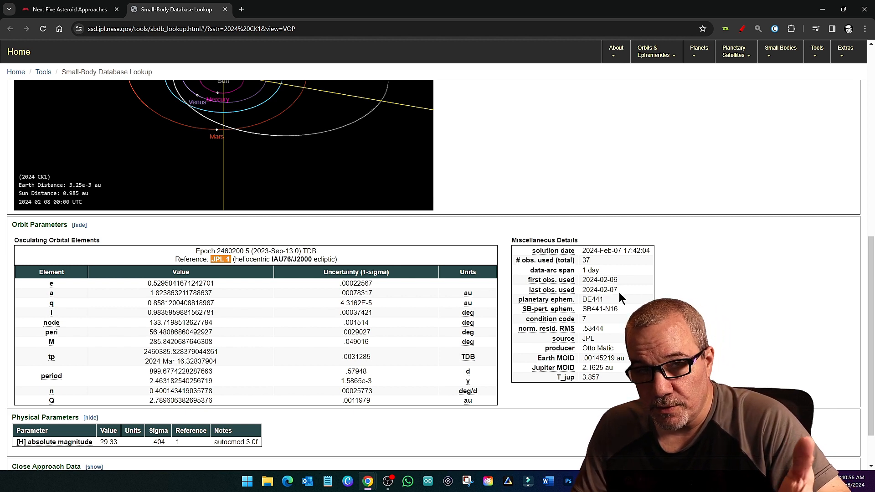
scroll("down", 3)
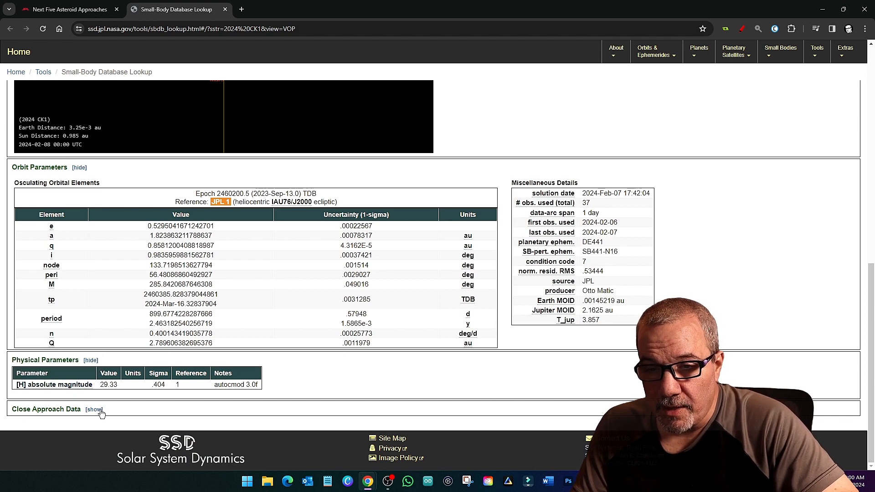
Reveal 2024 CK1's close-approach table in LD and mi/h, enlarged, highlighting the 2014 Earth approach
left_click(94, 409)
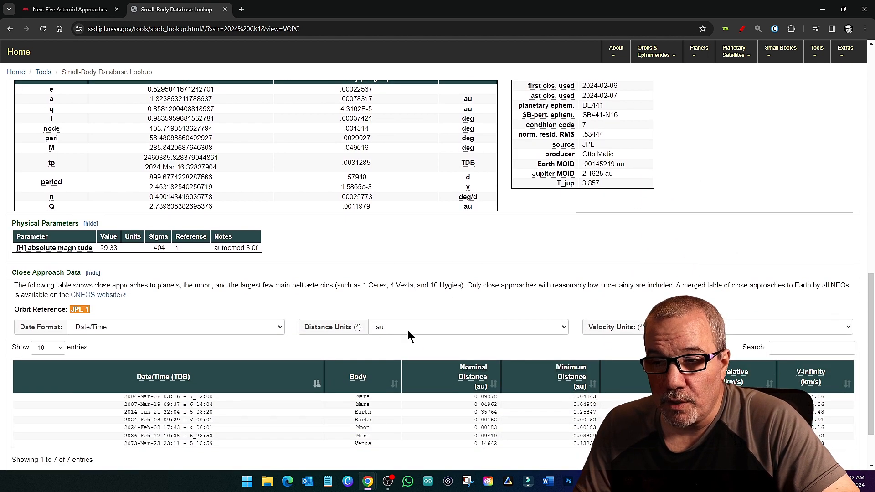
left_click(467, 327)
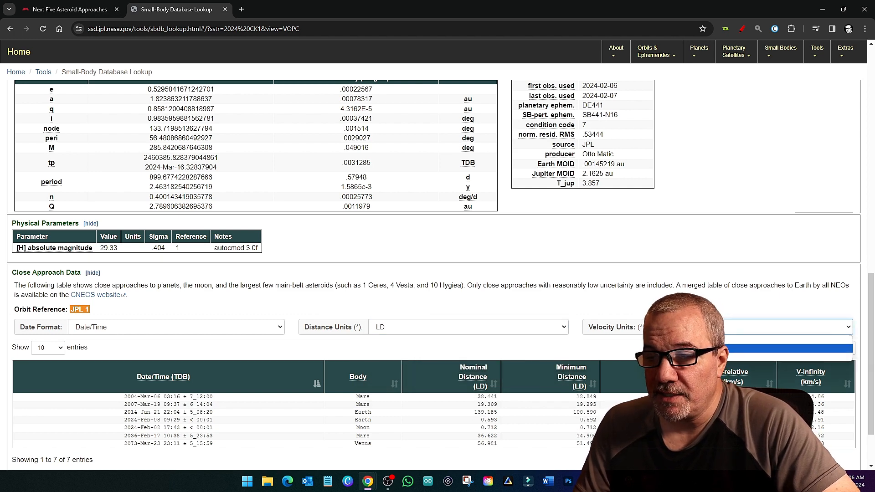
left_click(717, 327)
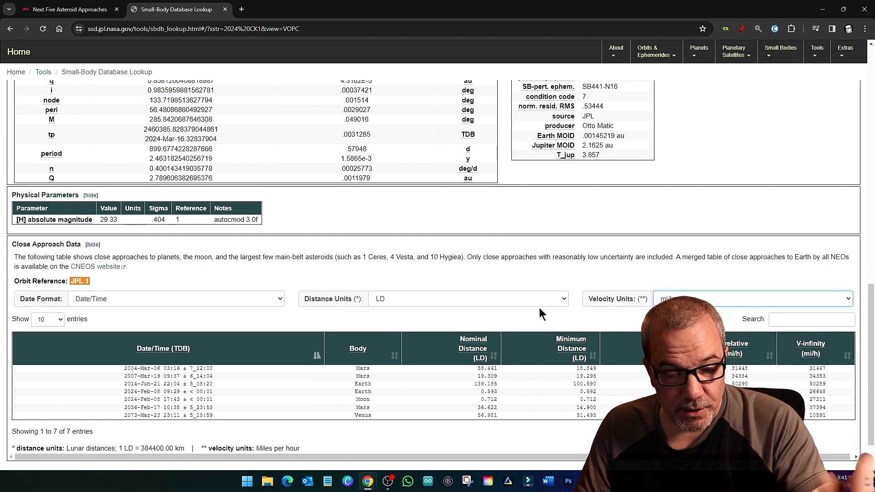
key("ctrl+plus")
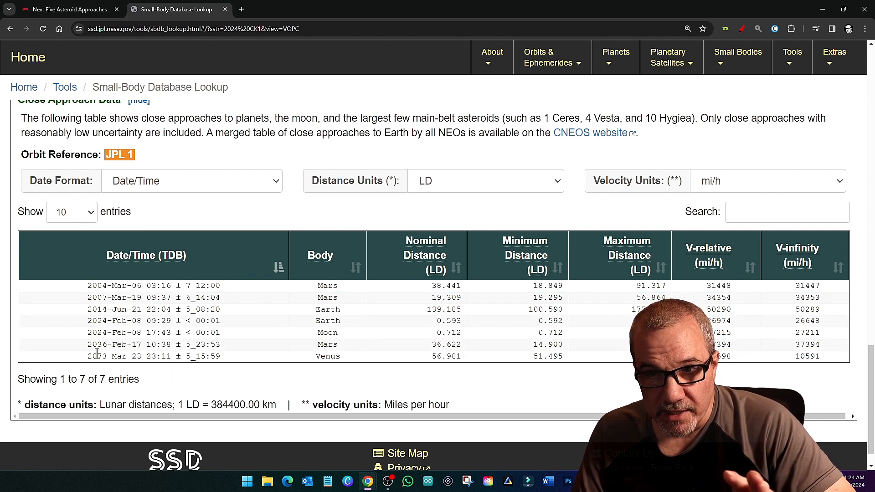
double_click(96, 309)
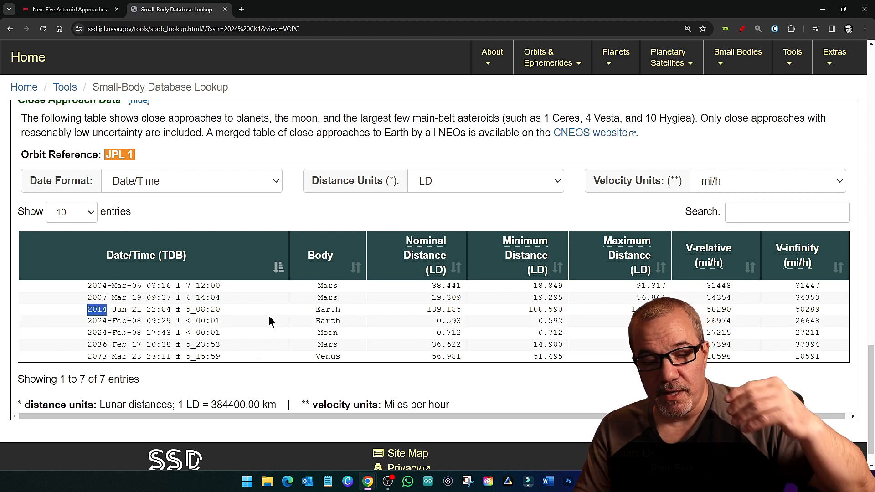
mouse_move(266, 366)
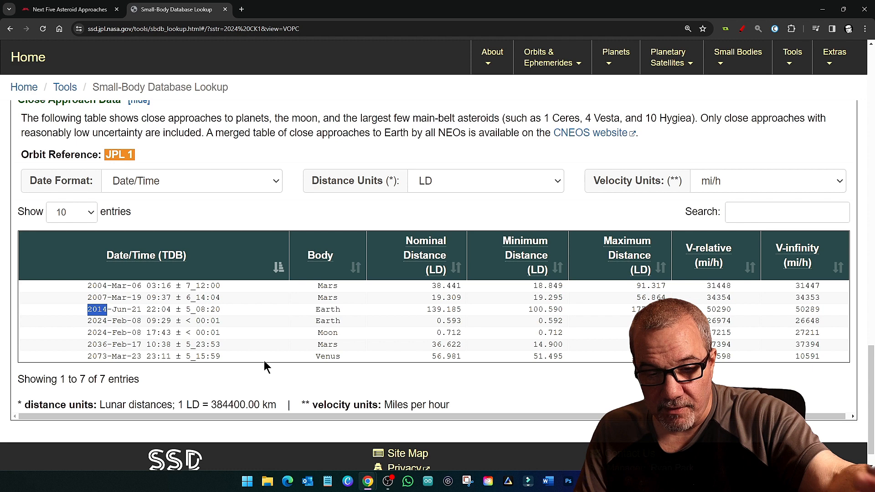
mouse_move(252, 358)
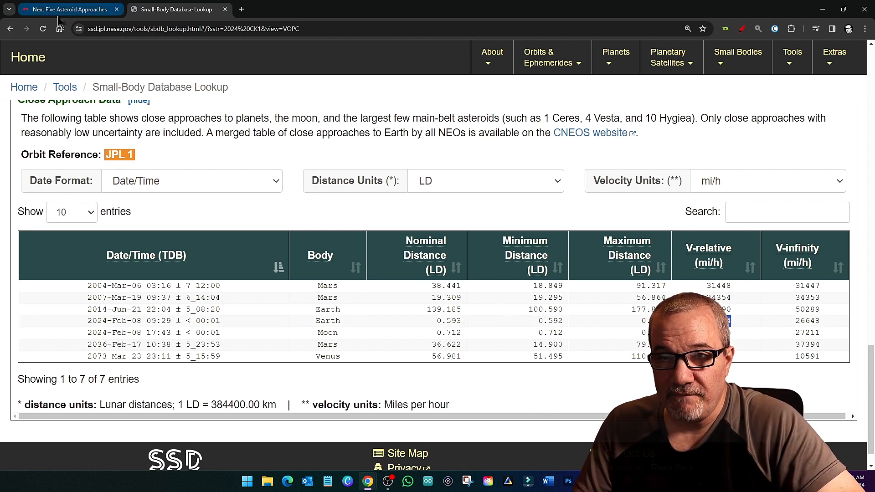
From the approaches list, load 2024 CJ1's database record showing its Apollo NEO classification
left_click(66, 9)
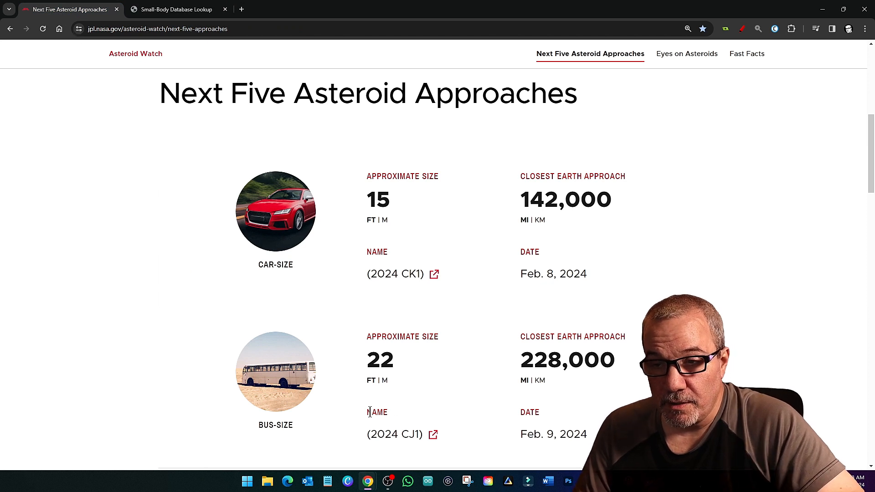
mouse_move(434, 434)
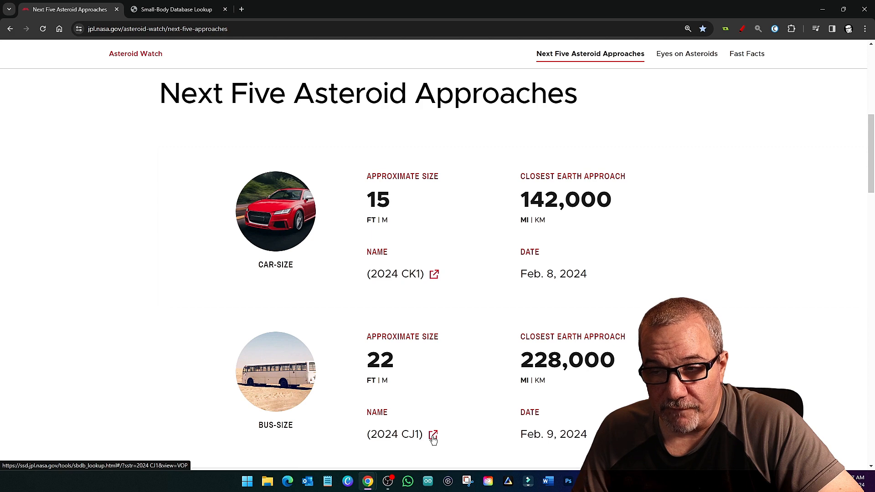
left_click(435, 435)
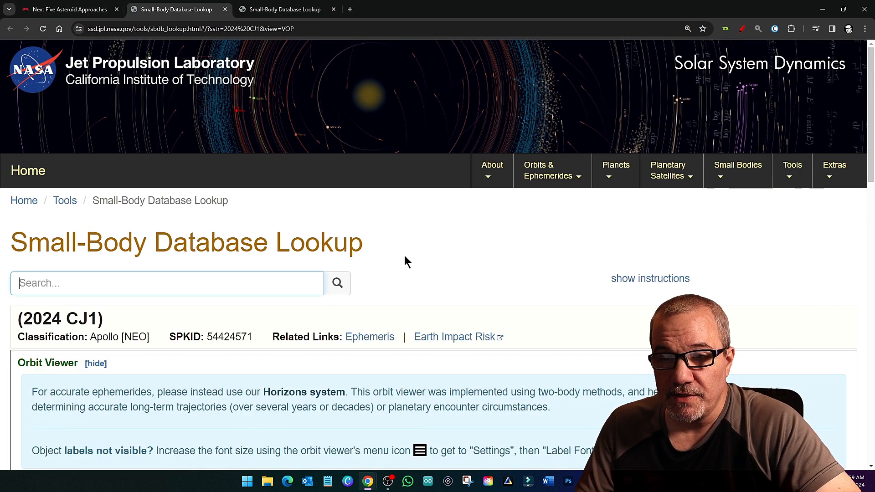
mouse_move(491, 284)
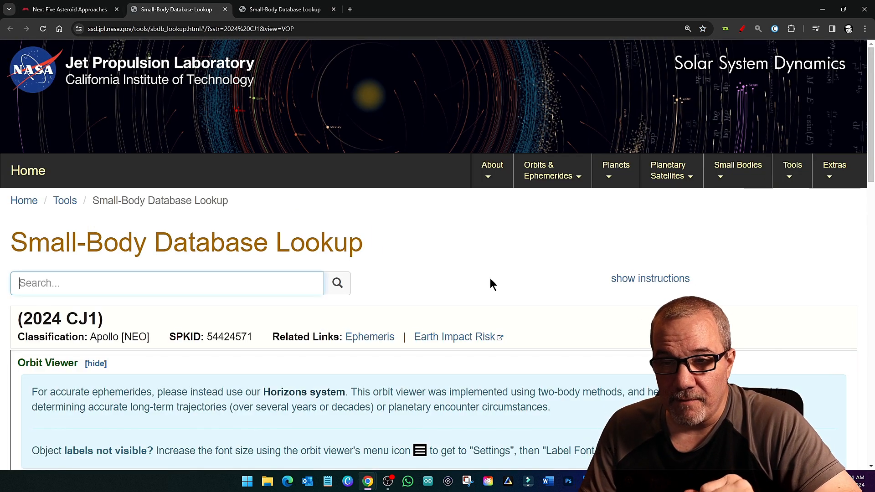
scroll("down", 3)
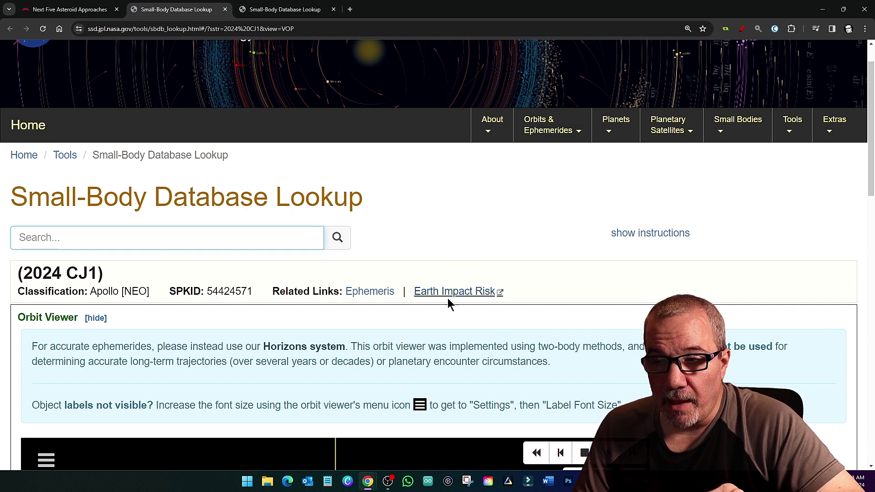
mouse_move(454, 291)
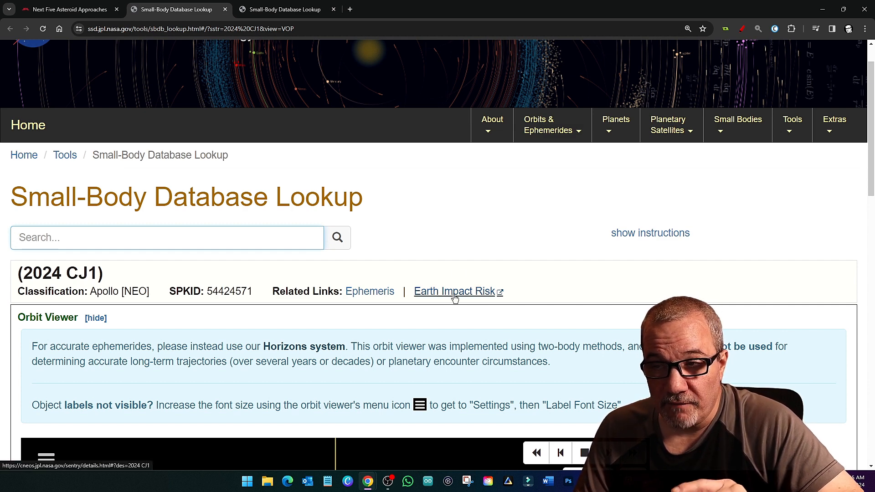
Load CNEOS Sentry's Earth Impact Risk Summary for 2024 CJ1 with its 1.0e-5 cumulative probability
left_click(454, 290)
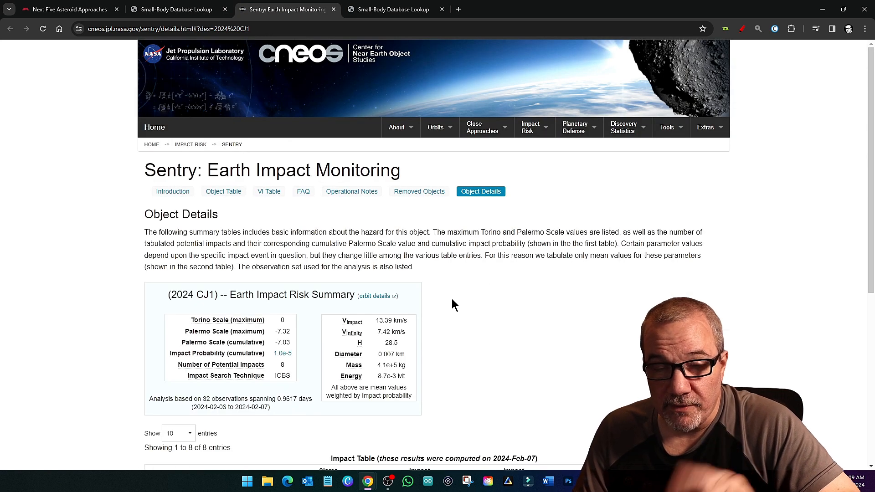
mouse_move(408, 375)
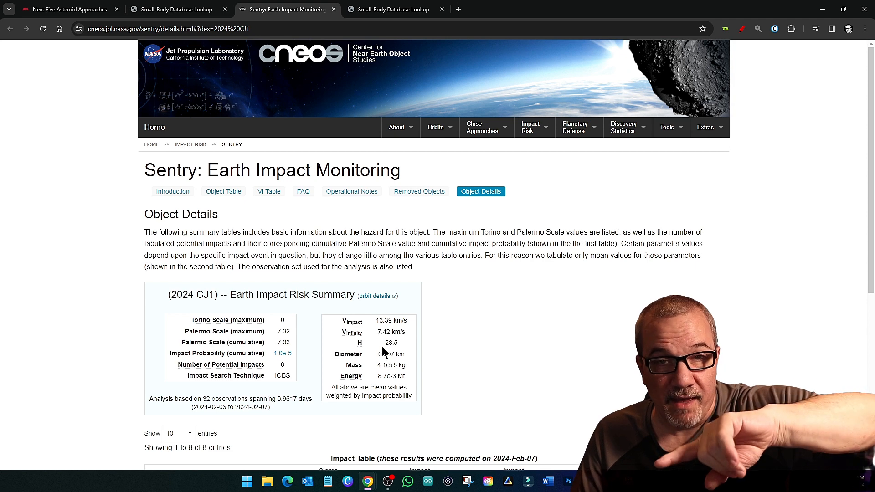
scroll("down", 3)
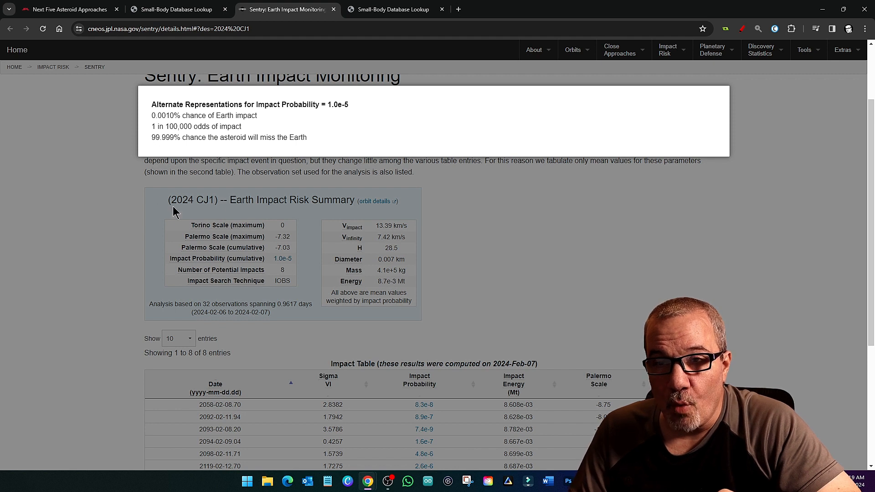
mouse_move(315, 138)
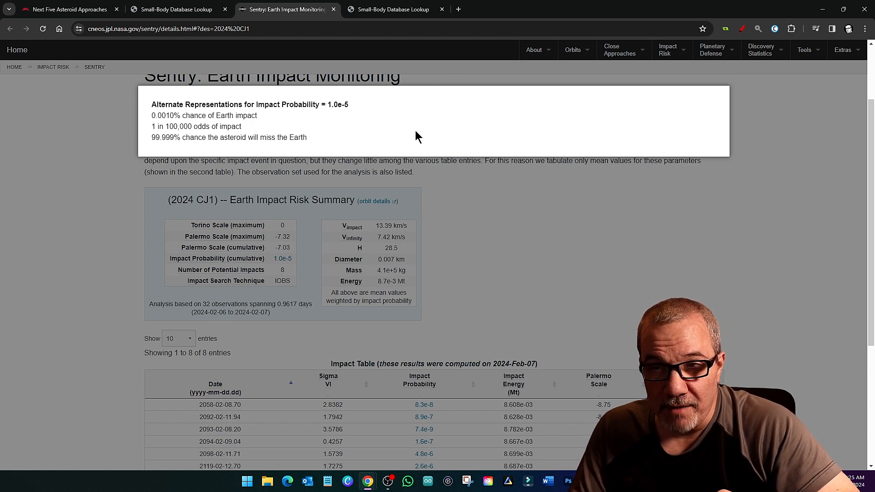
mouse_move(702, 112)
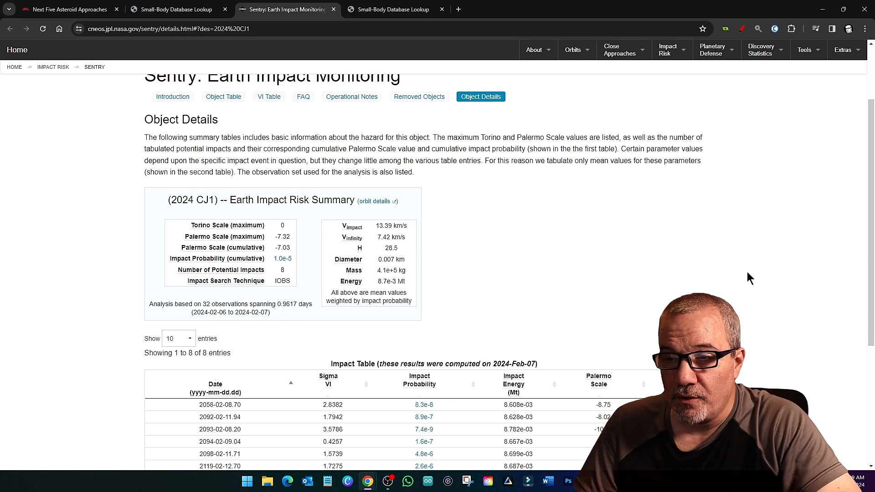
Review the 2024 CJ1 impact table, then return to the Next Five Asteroid Approaches page
scroll("down", 3)
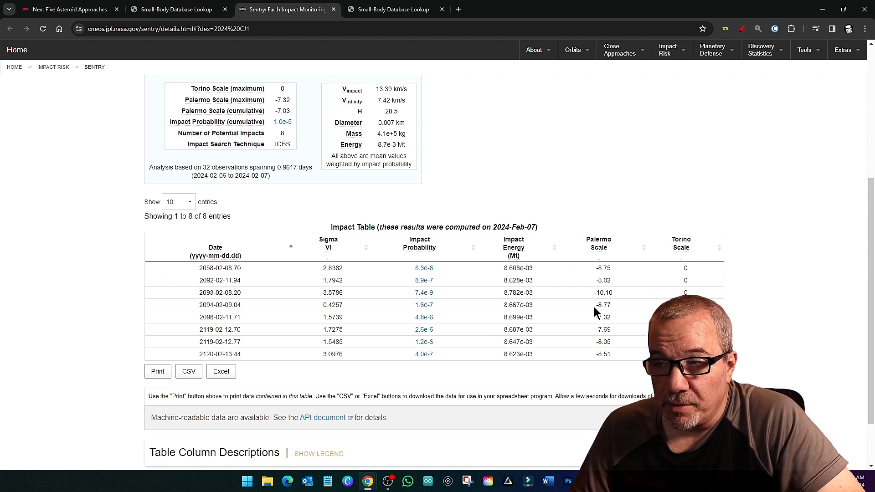
mouse_move(690, 264)
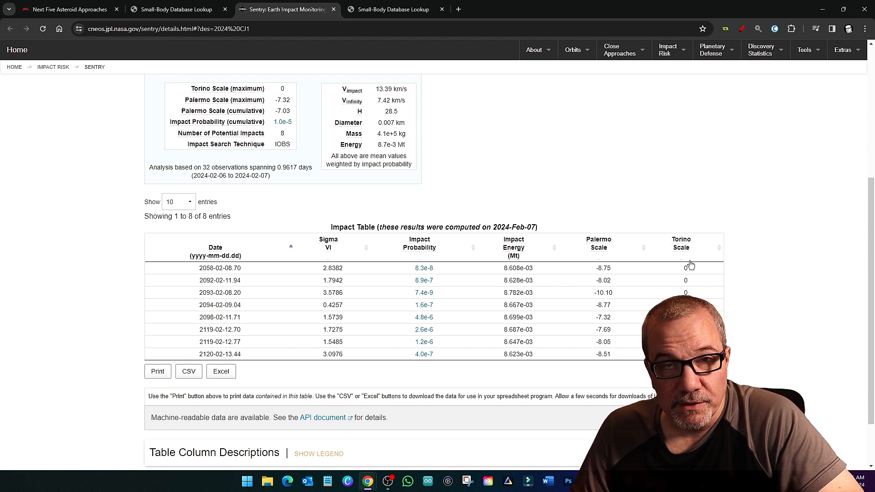
mouse_move(630, 193)
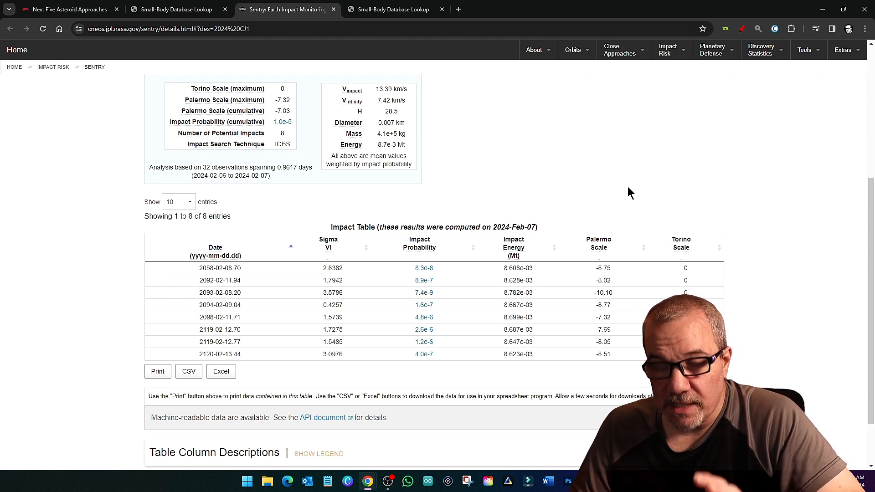
mouse_move(682, 286)
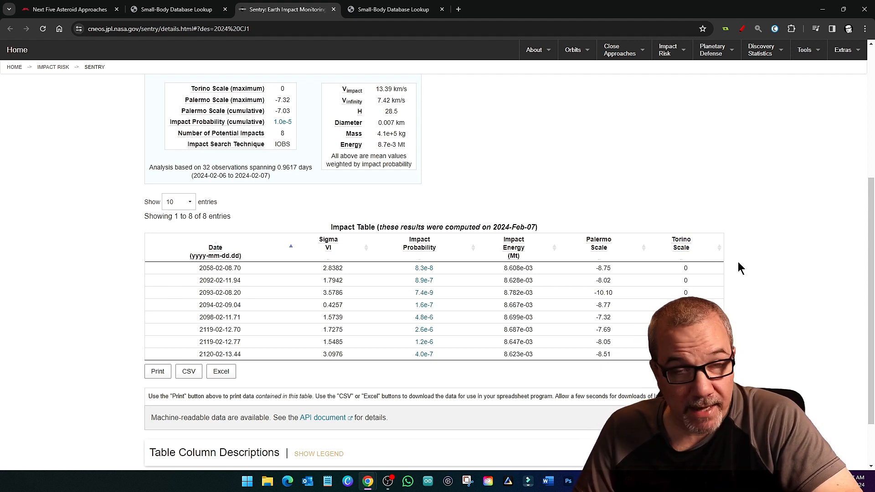
mouse_move(607, 302)
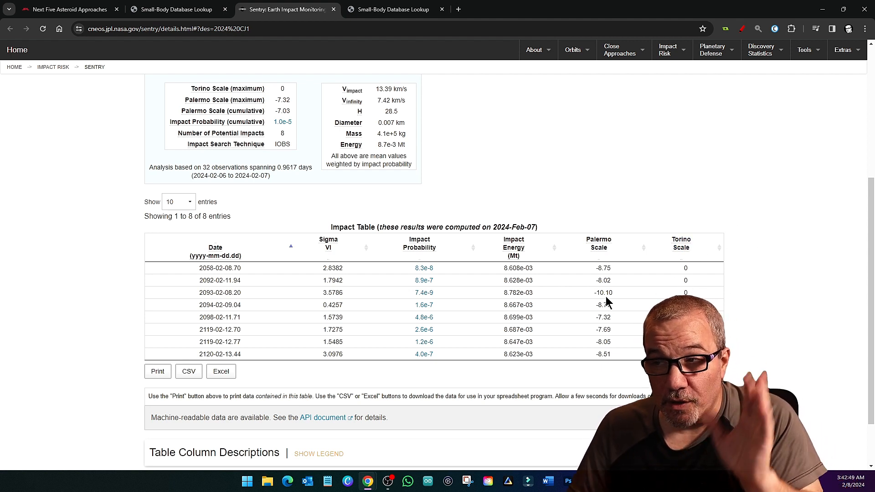
mouse_move(739, 248)
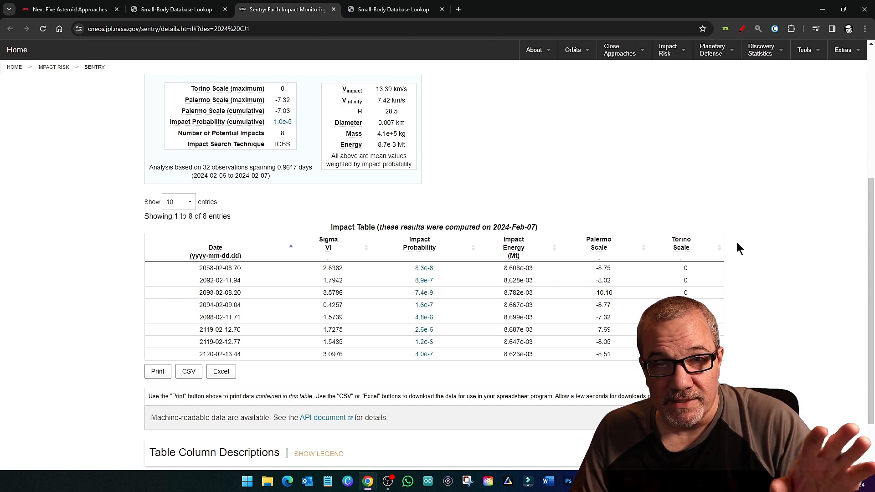
mouse_move(717, 265)
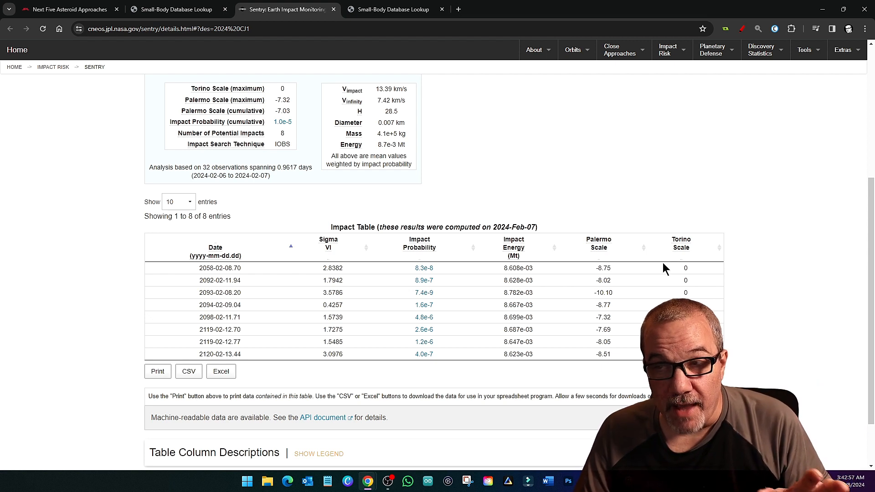
mouse_move(628, 285)
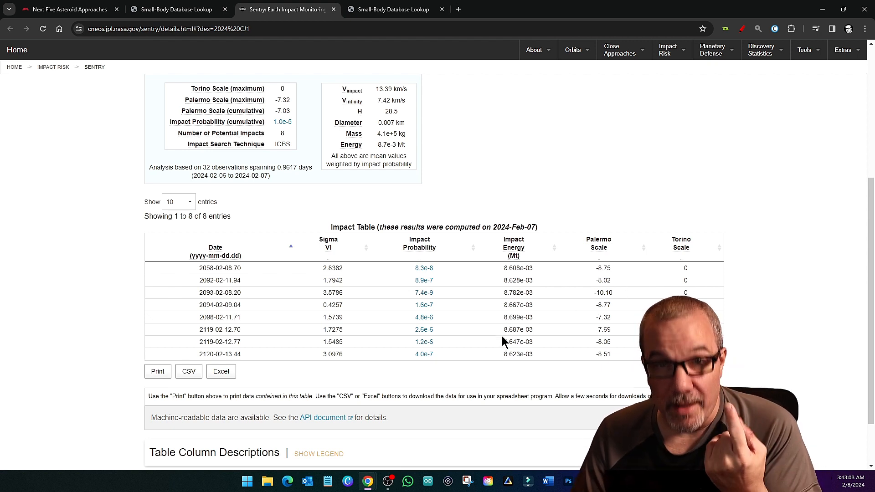
mouse_move(405, 436)
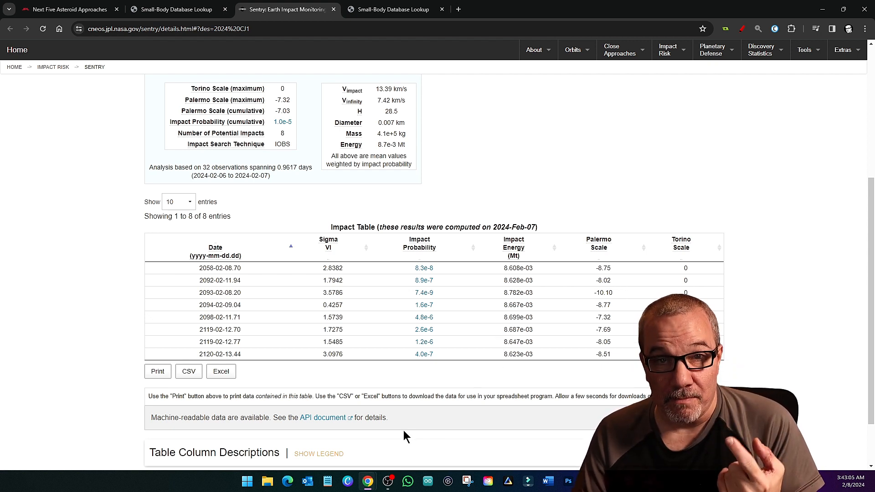
mouse_move(388, 450)
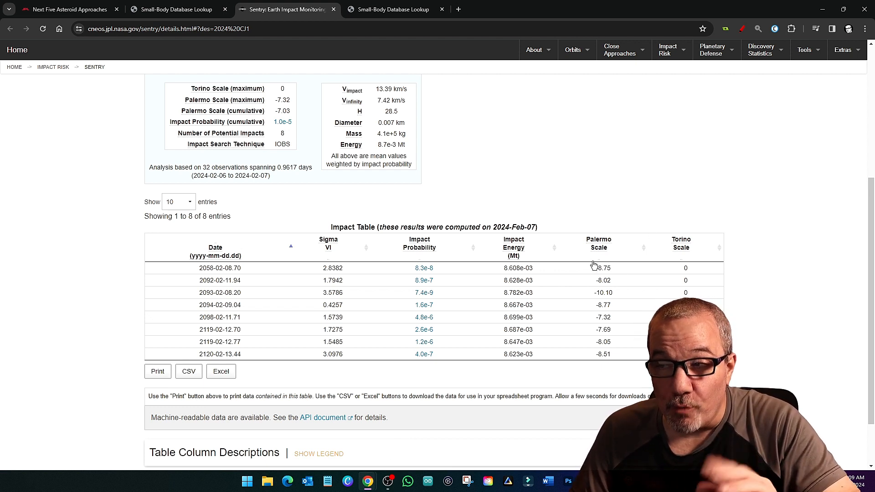
mouse_move(545, 333)
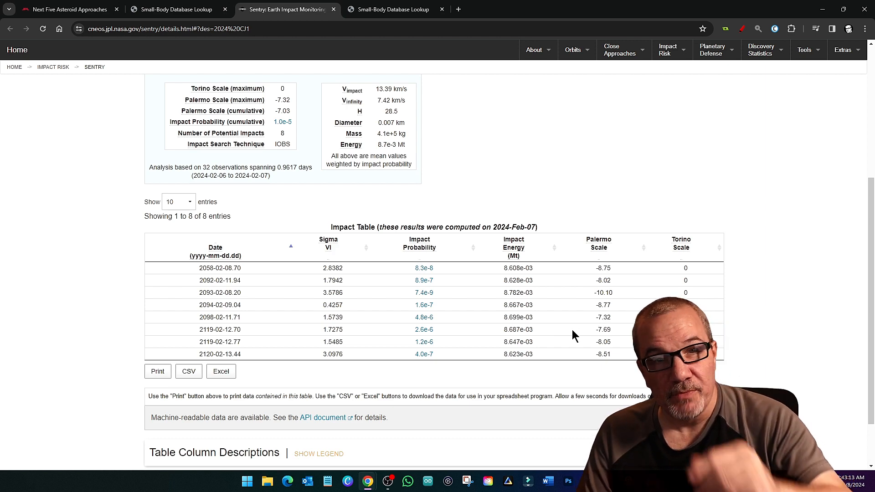
mouse_move(522, 369)
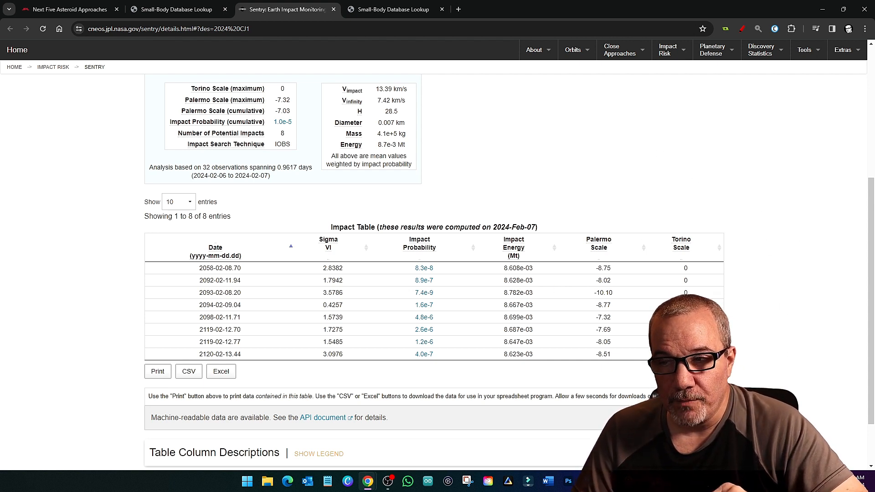
mouse_move(391, 244)
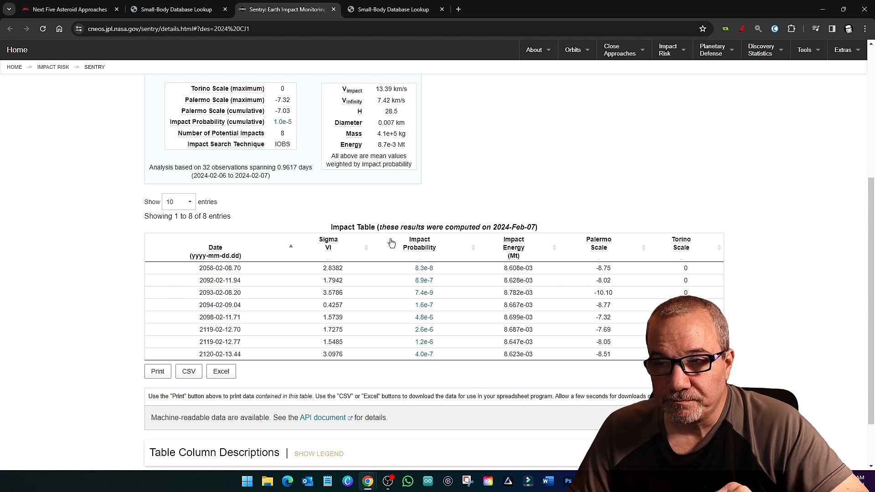
mouse_move(681, 243)
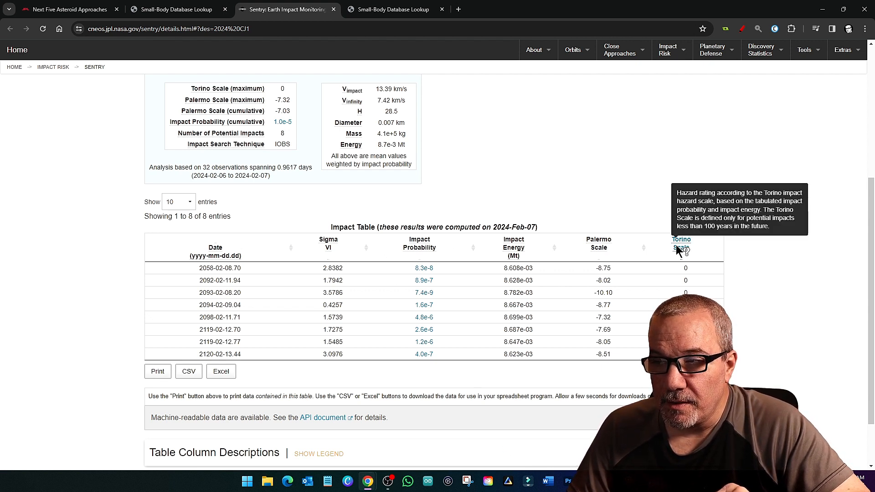
mouse_move(461, 84)
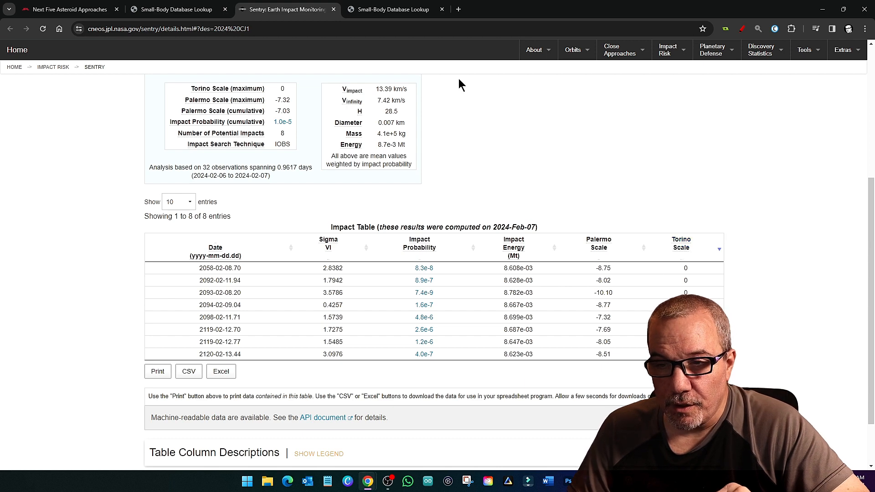
left_click(67, 9)
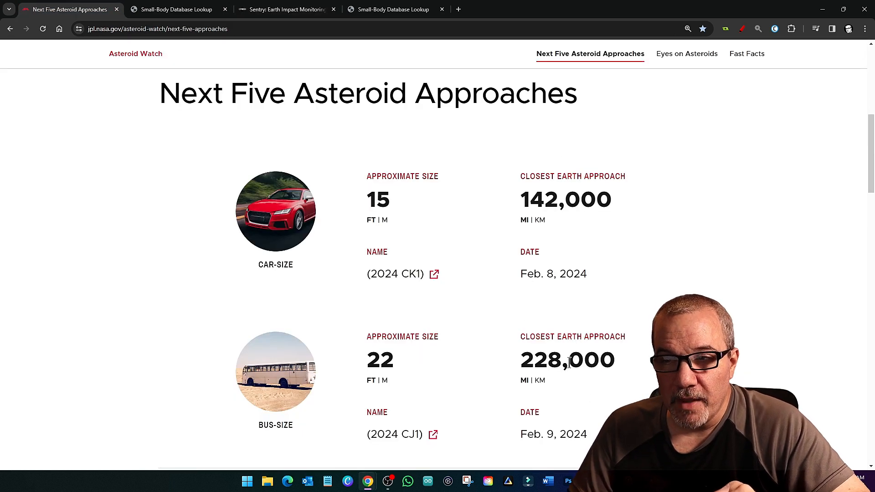
scroll("down", 3)
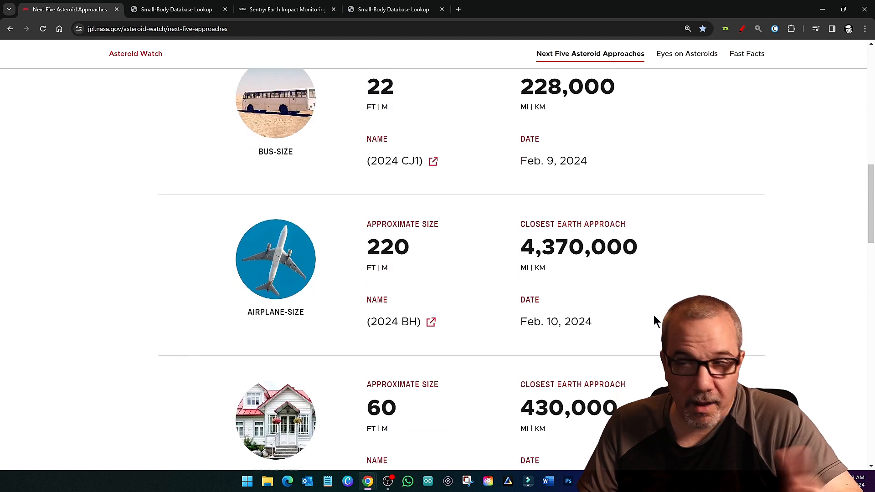
mouse_move(613, 349)
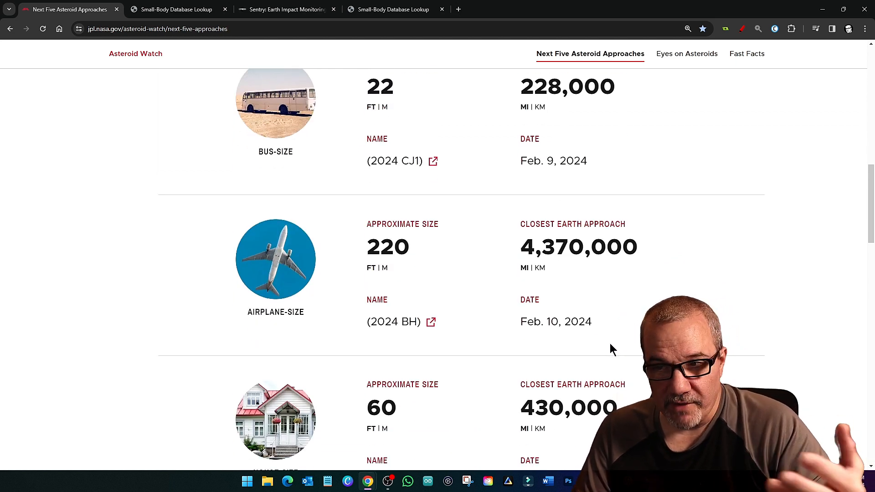
scroll("up", 3)
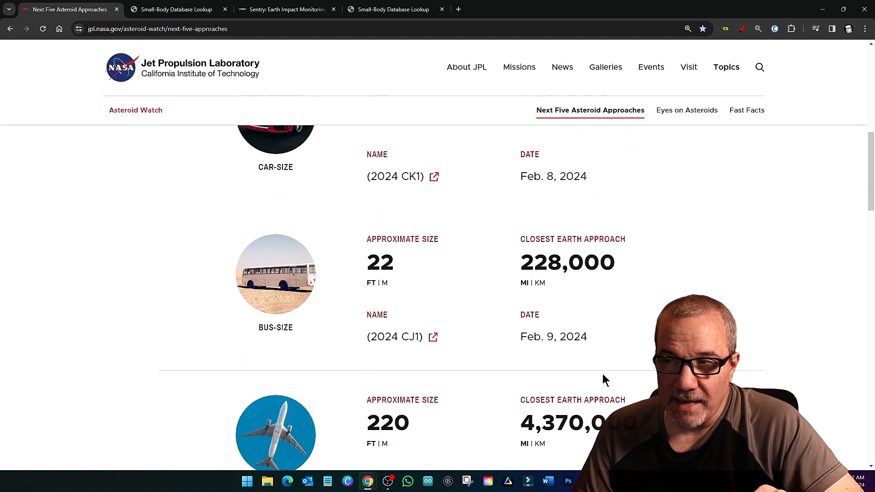
scroll("up", 3)
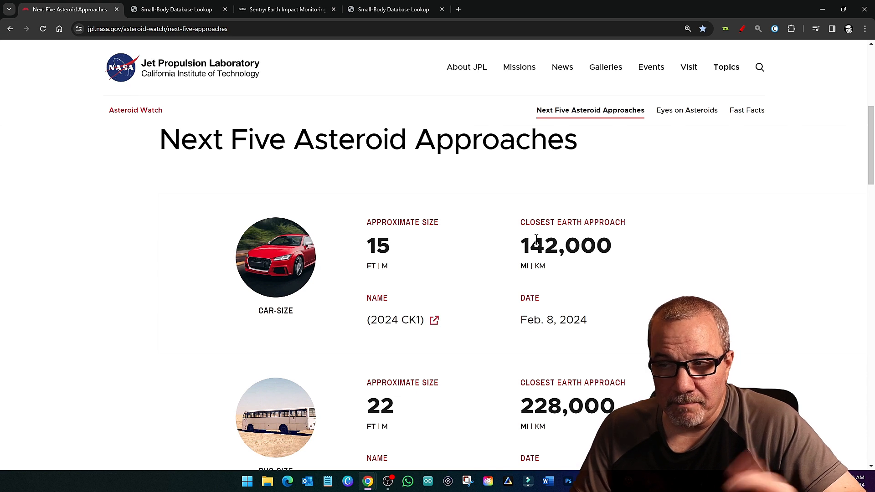
mouse_move(540, 313)
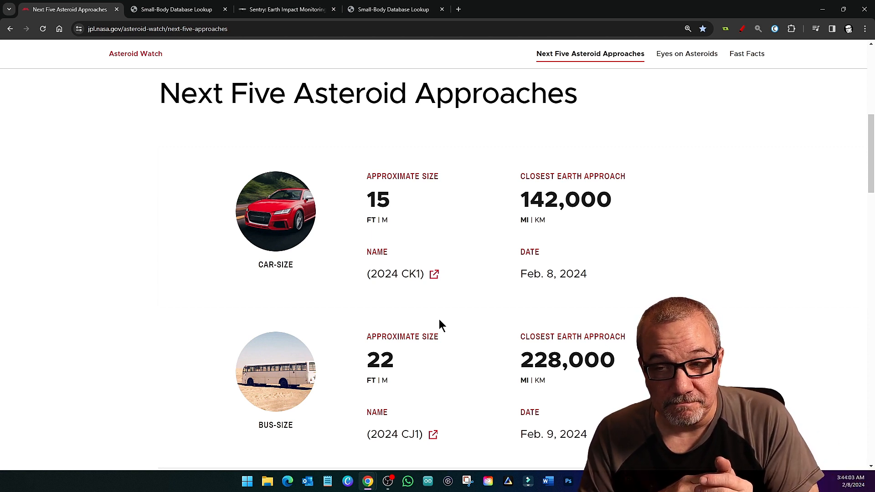
mouse_move(421, 217)
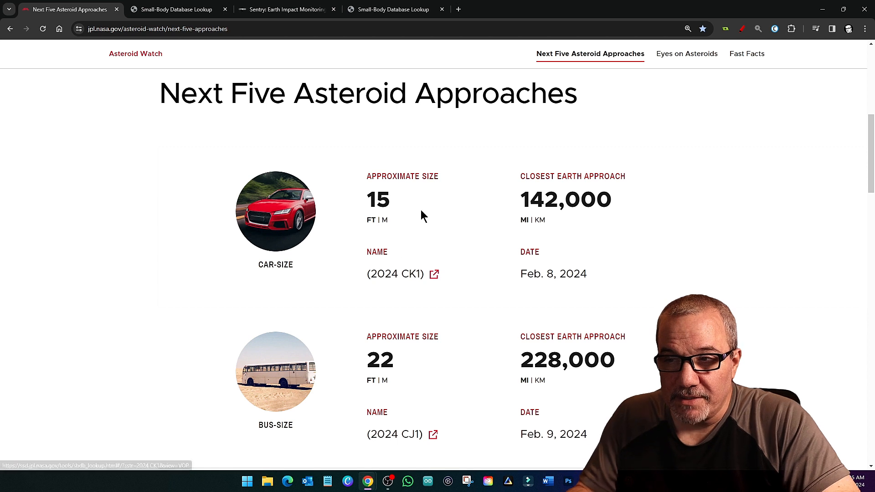
mouse_move(677, 170)
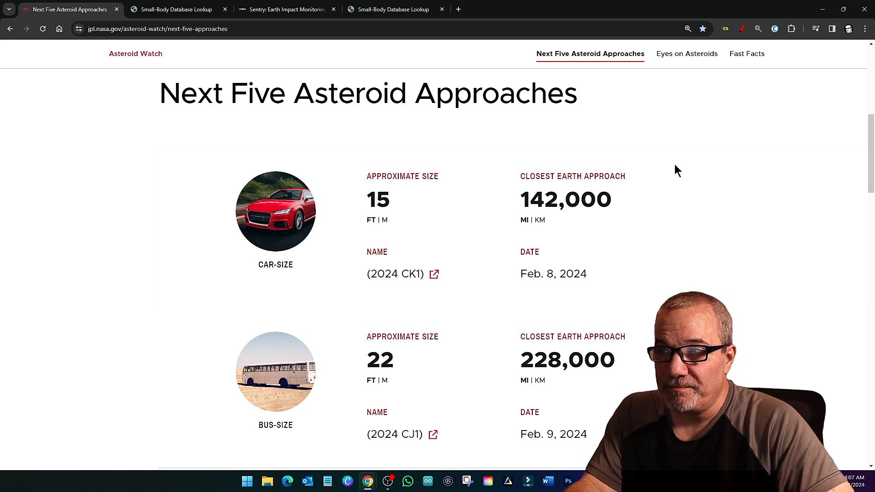
mouse_move(540, 94)
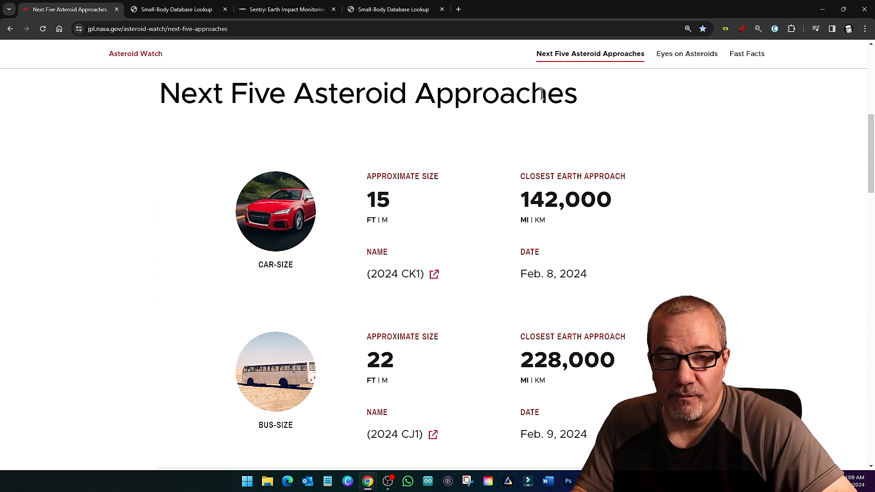
mouse_move(339, 237)
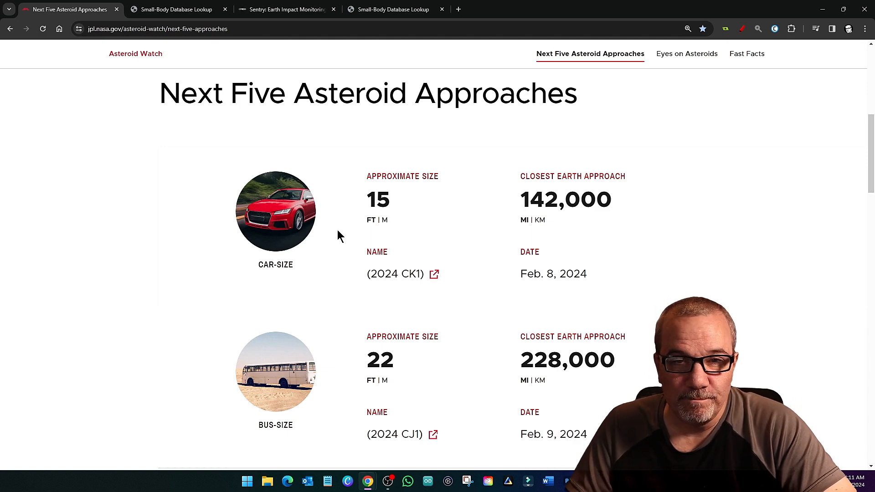